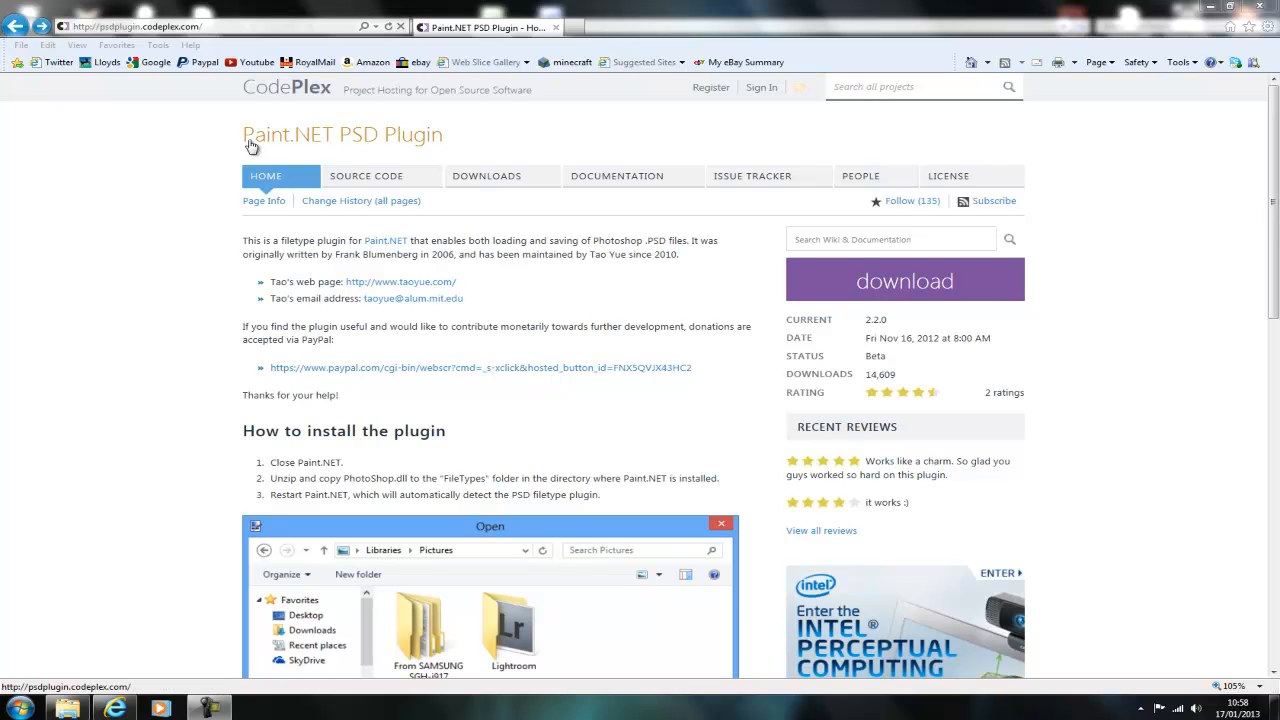
{"action": "mouse_move", "coordinate": [408, 150]}
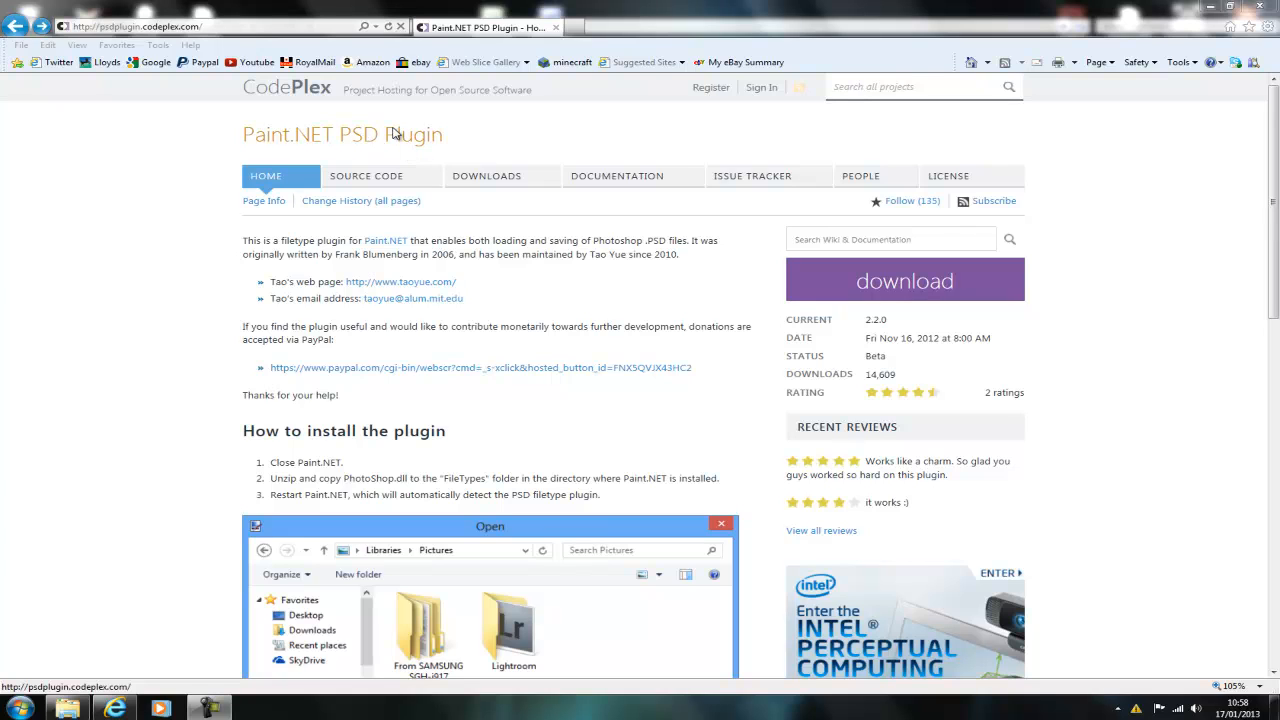
Review the Paint.NET PSD Plugin page and its install steps in Internet Explorer
{"action": "left_click", "coordinate": [904, 280]}
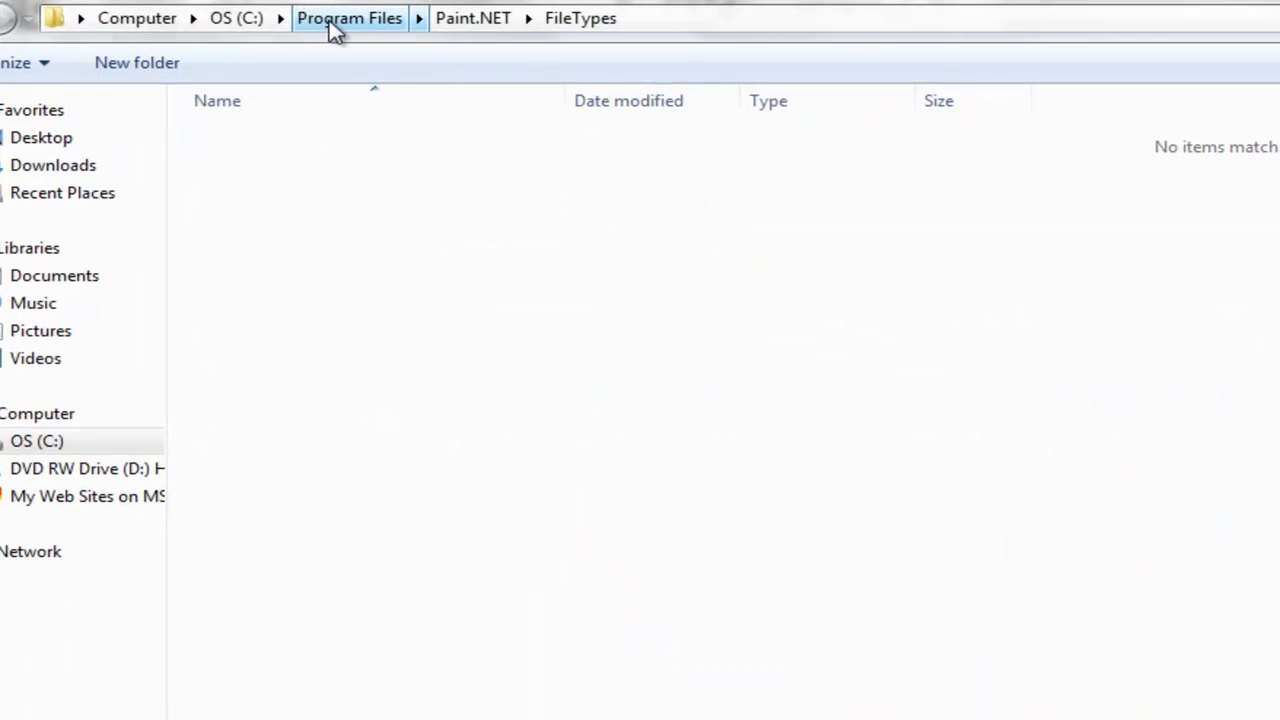
Place the PSDPlugin.zip archive in Paint.NET's FileTypes folder and extract it there
{"action": "left_click", "coordinate": [472, 18]}
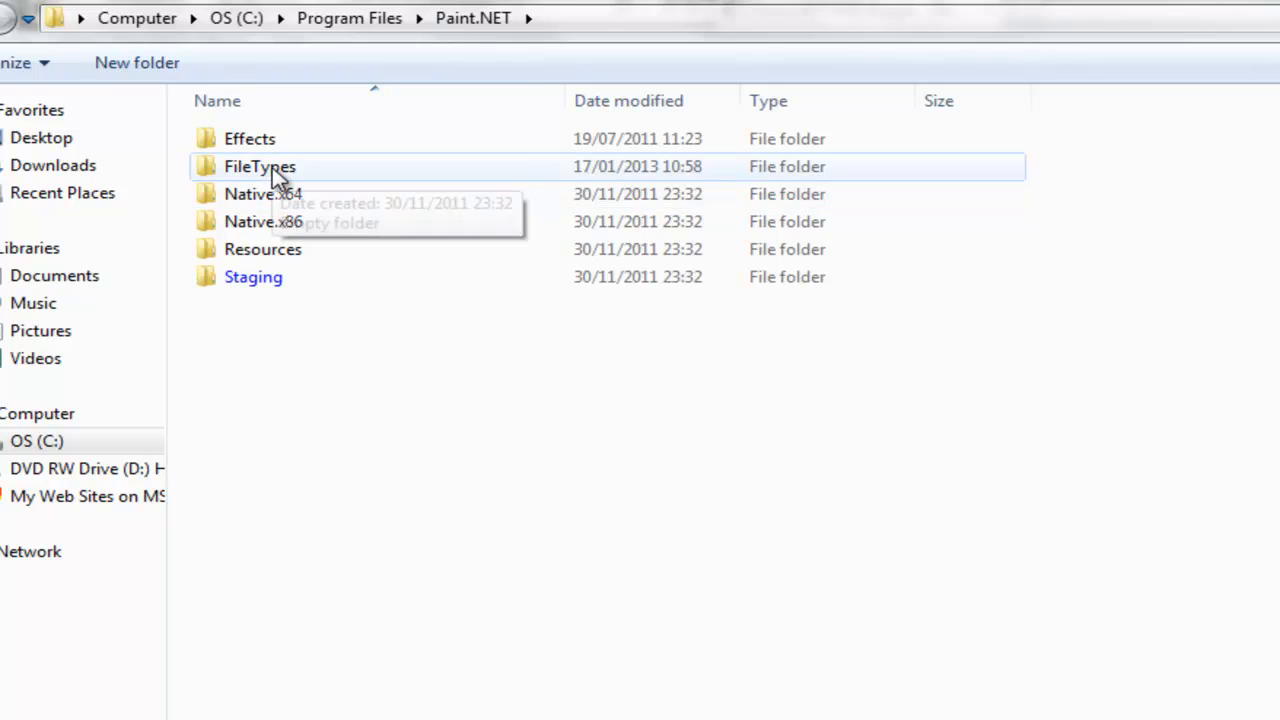
{"action": "double_click", "coordinate": [260, 166]}
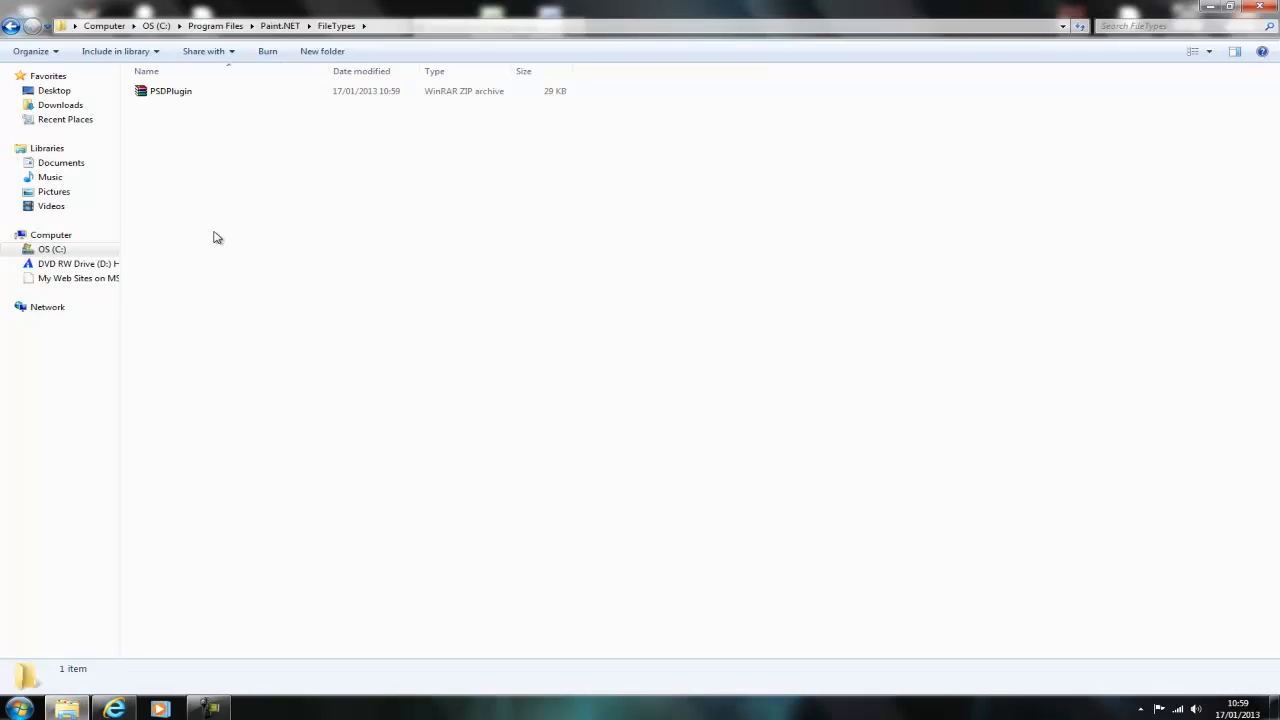
{"action": "right_click", "coordinate": [170, 90]}
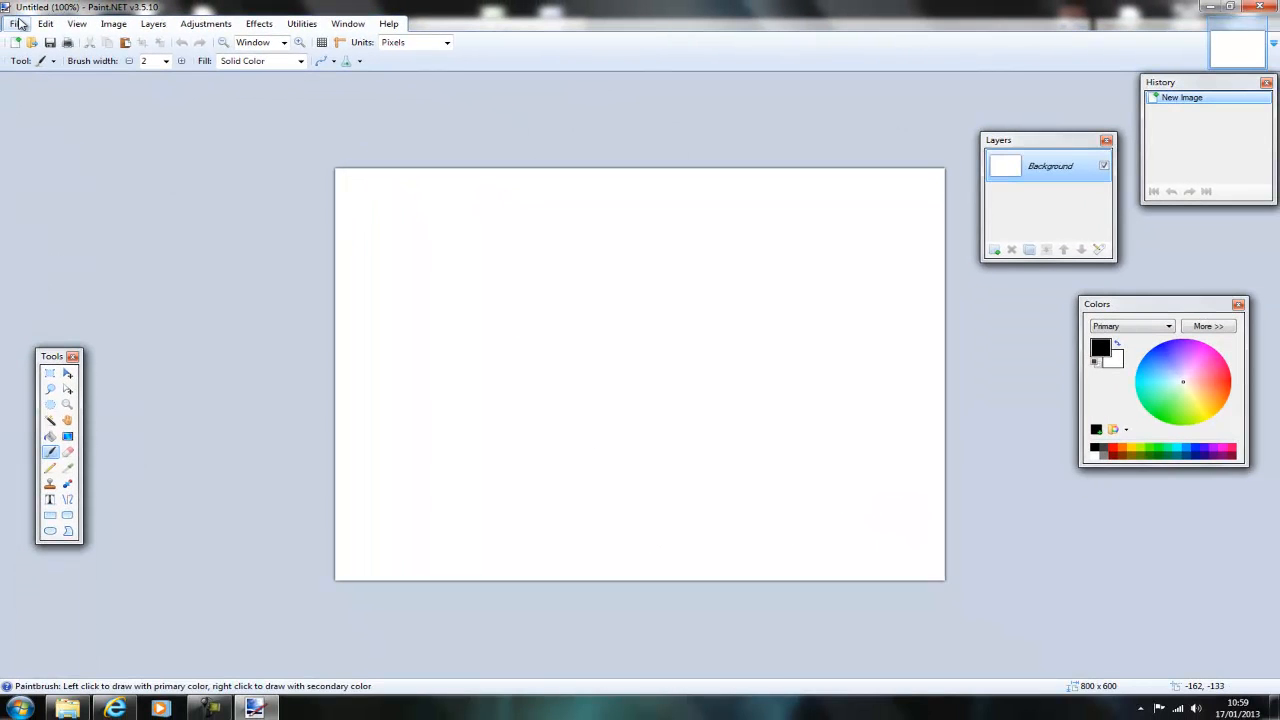
Load the most recent Variation Vault .psd banner from File > Open Recent
{"action": "left_click", "coordinate": [16, 24]}
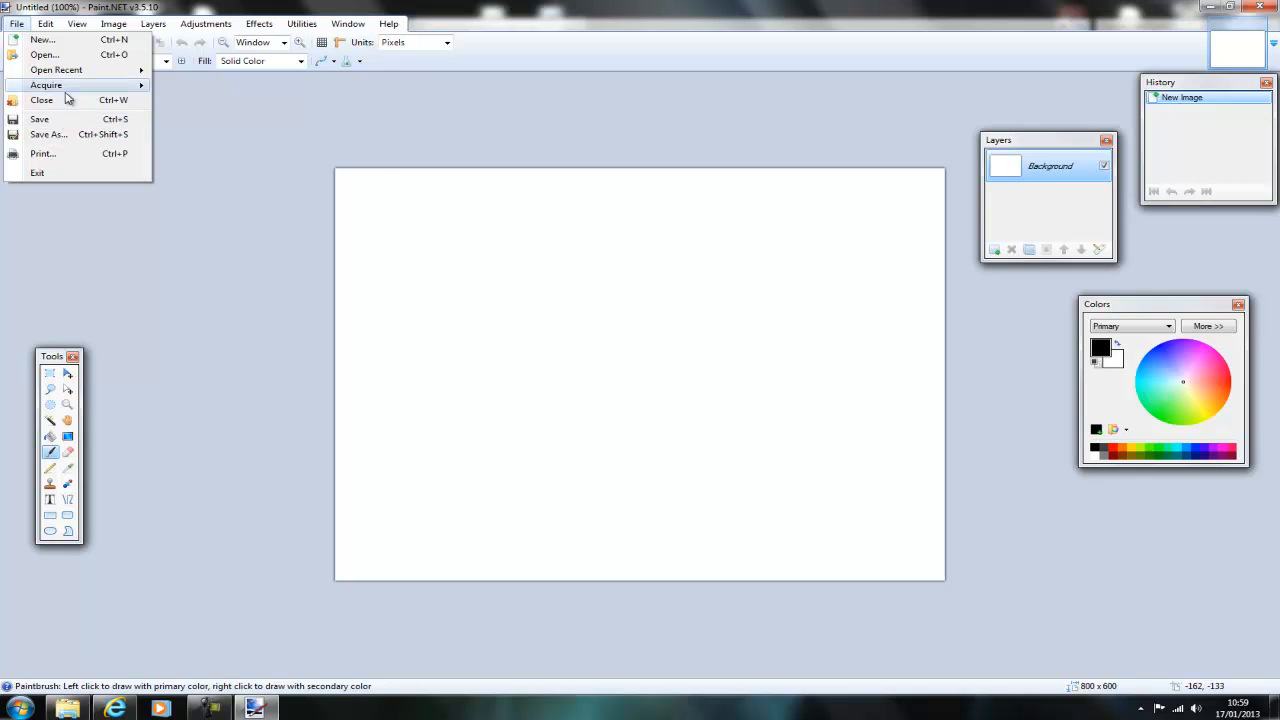
{"action": "left_click", "coordinate": [56, 70]}
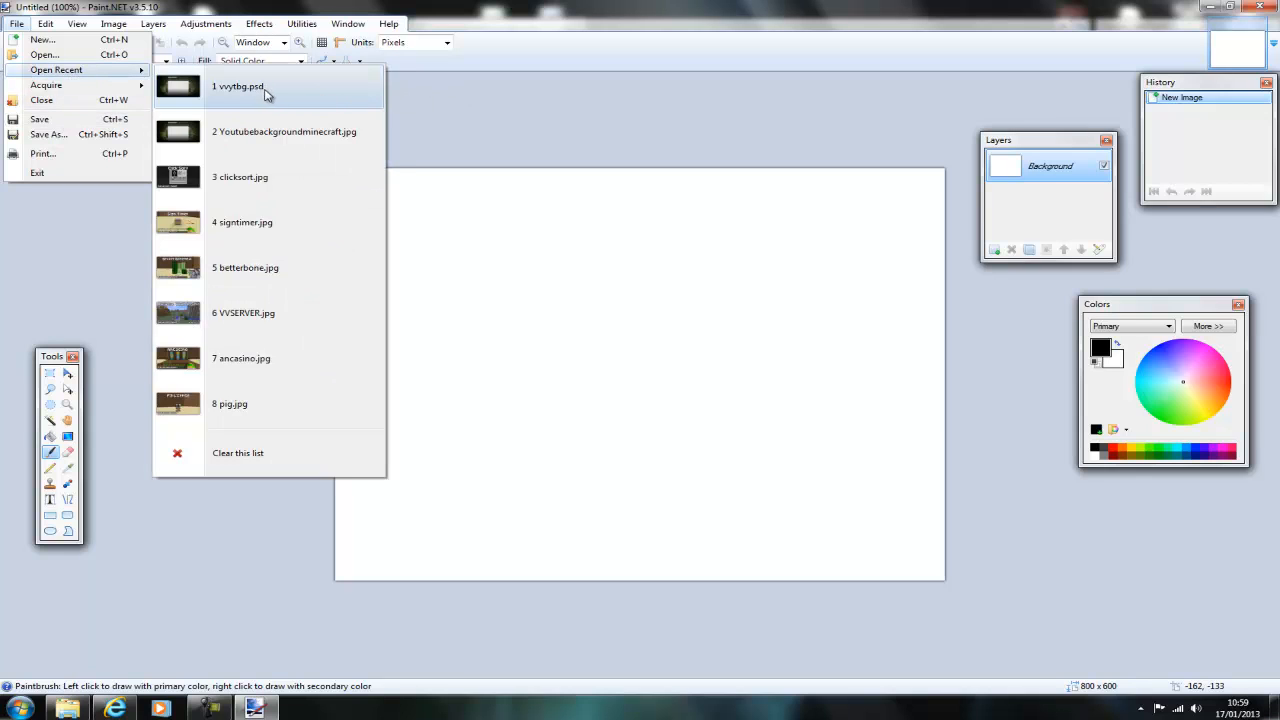
{"action": "left_click", "coordinate": [238, 86]}
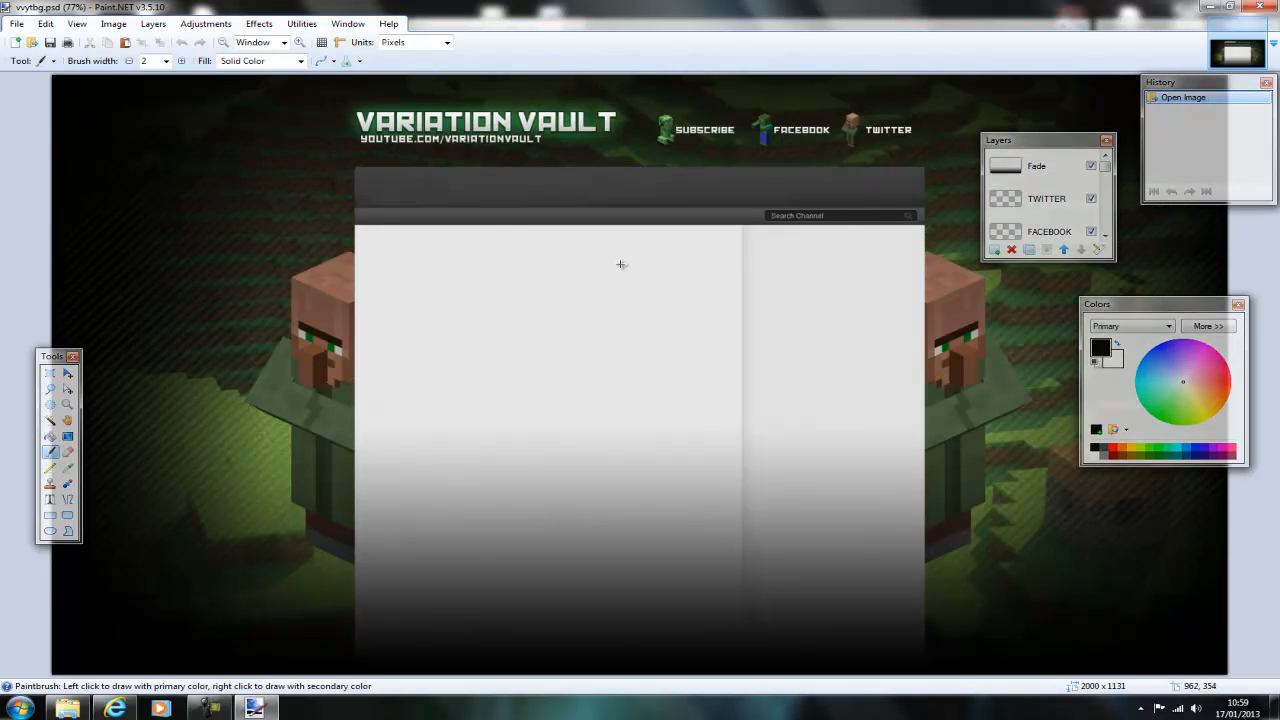
{"action": "mouse_move", "coordinate": [1116, 168]}
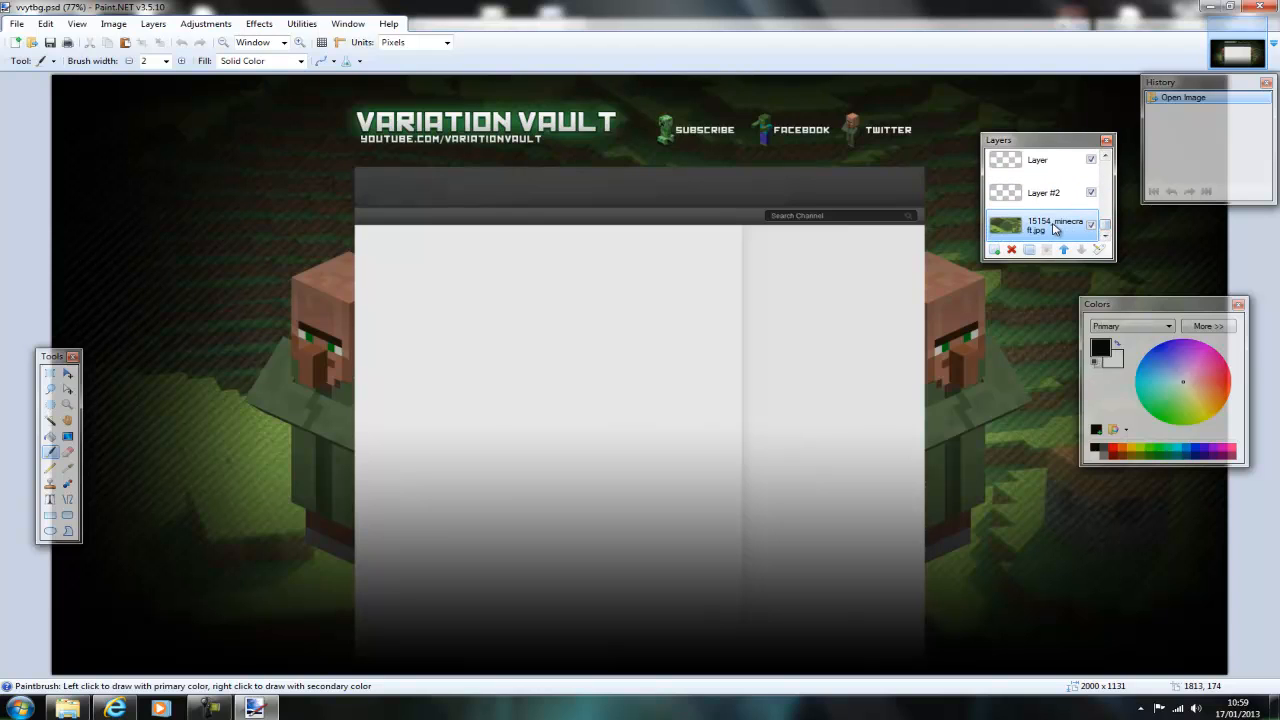
Make the minecraft villager picture layer active in the Layers window
{"action": "left_click", "coordinate": [1044, 192]}
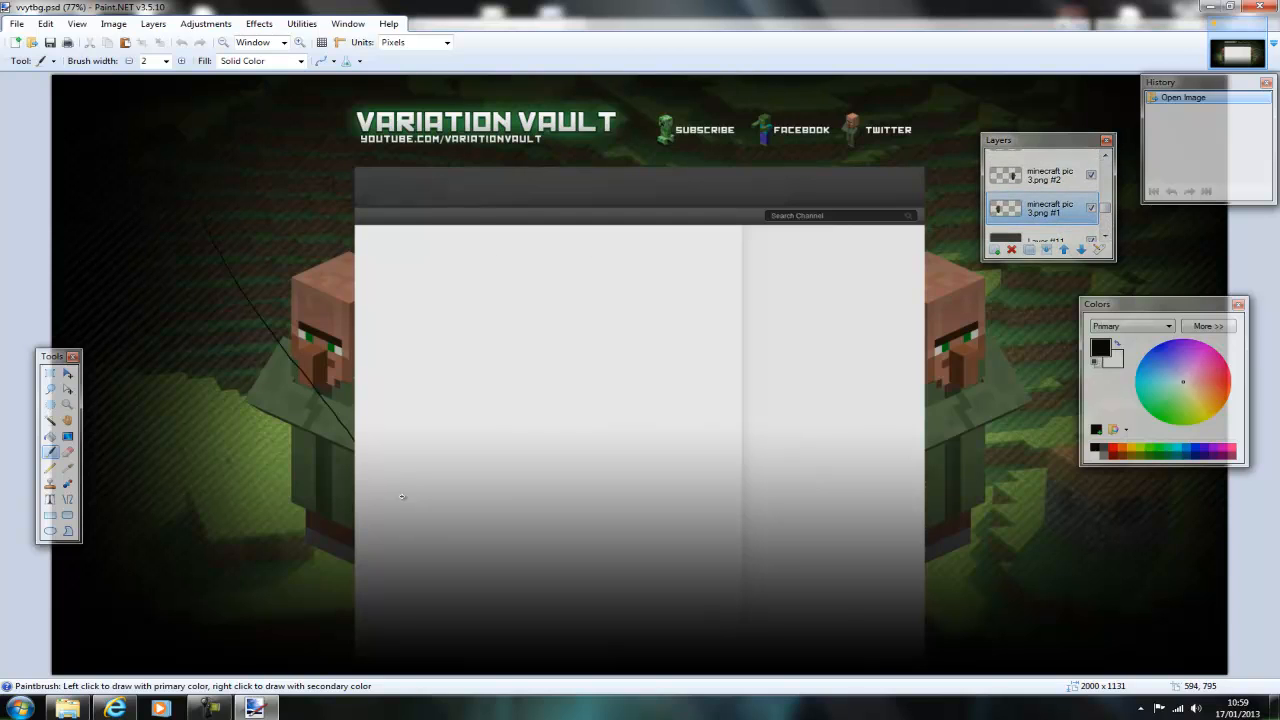
Rectangle-select the region around the left villager so it can be moved up and left
{"action": "left_click", "coordinate": [50, 374]}
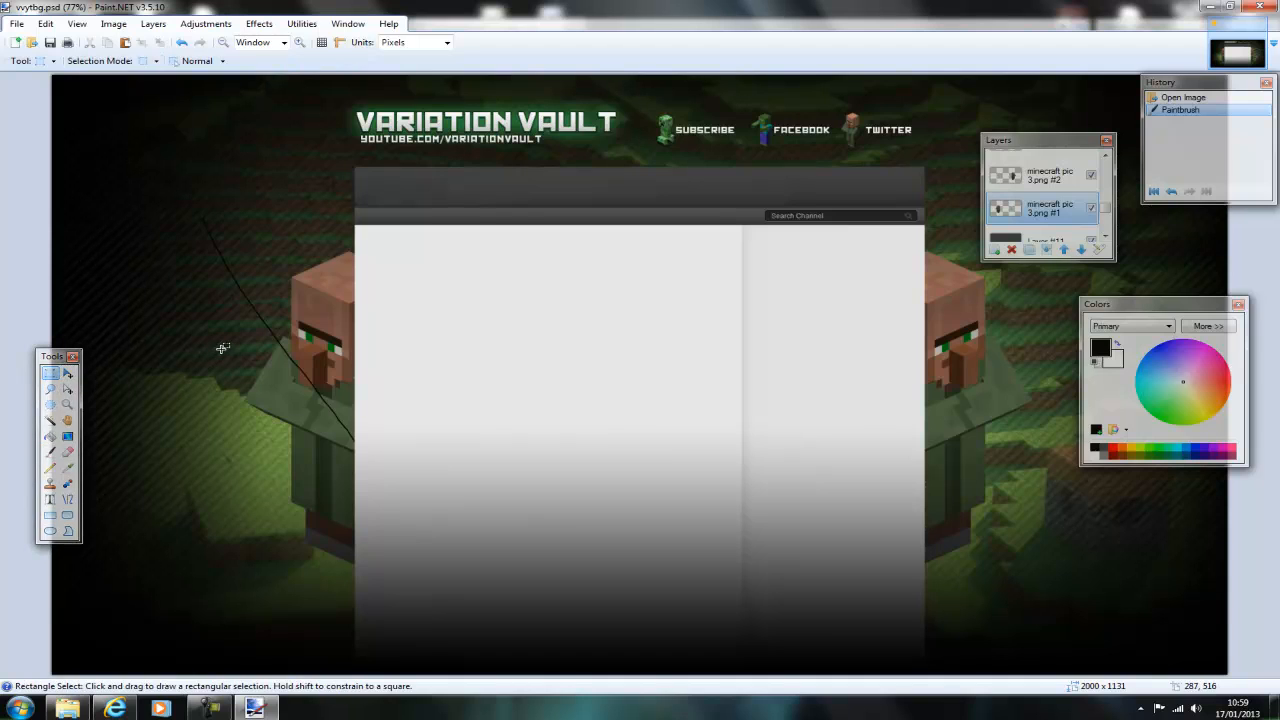
{"action": "left_click_drag", "start_coordinate": [178, 228], "coordinate": [468, 584]}
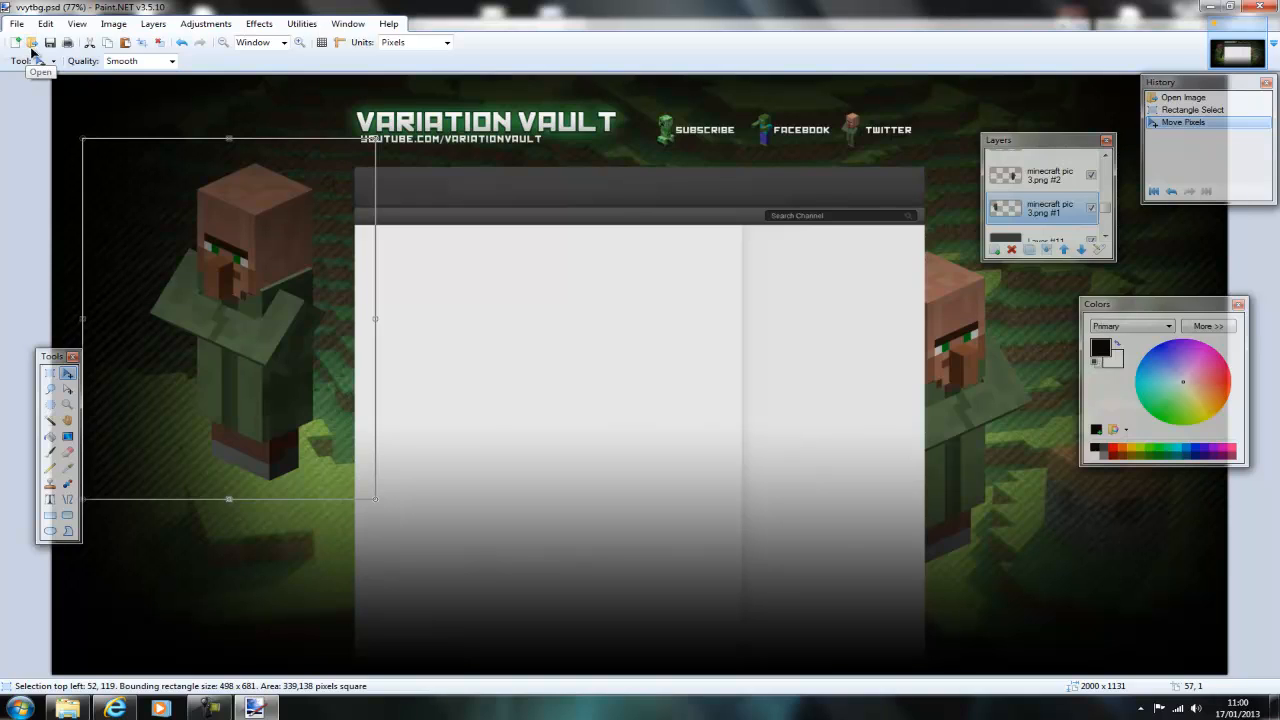
{"action": "mouse_move", "coordinate": [344, 256]}
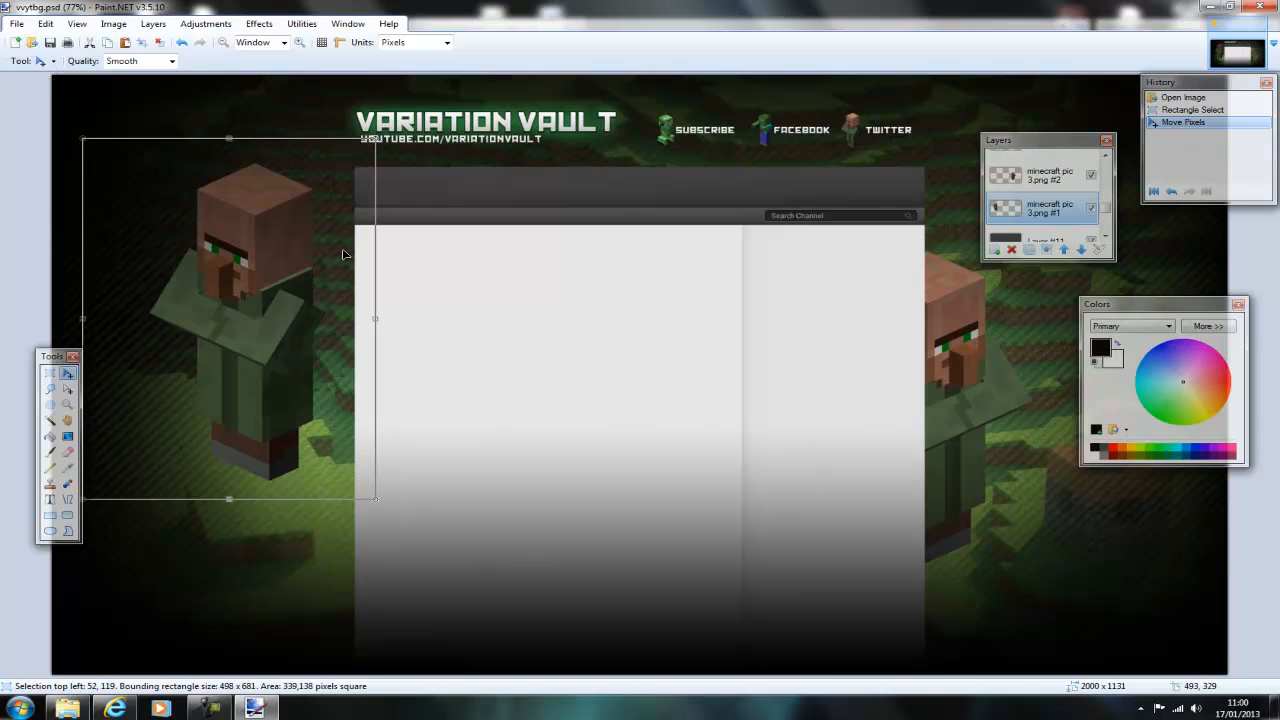
{"action": "mouse_move", "coordinate": [670, 132]}
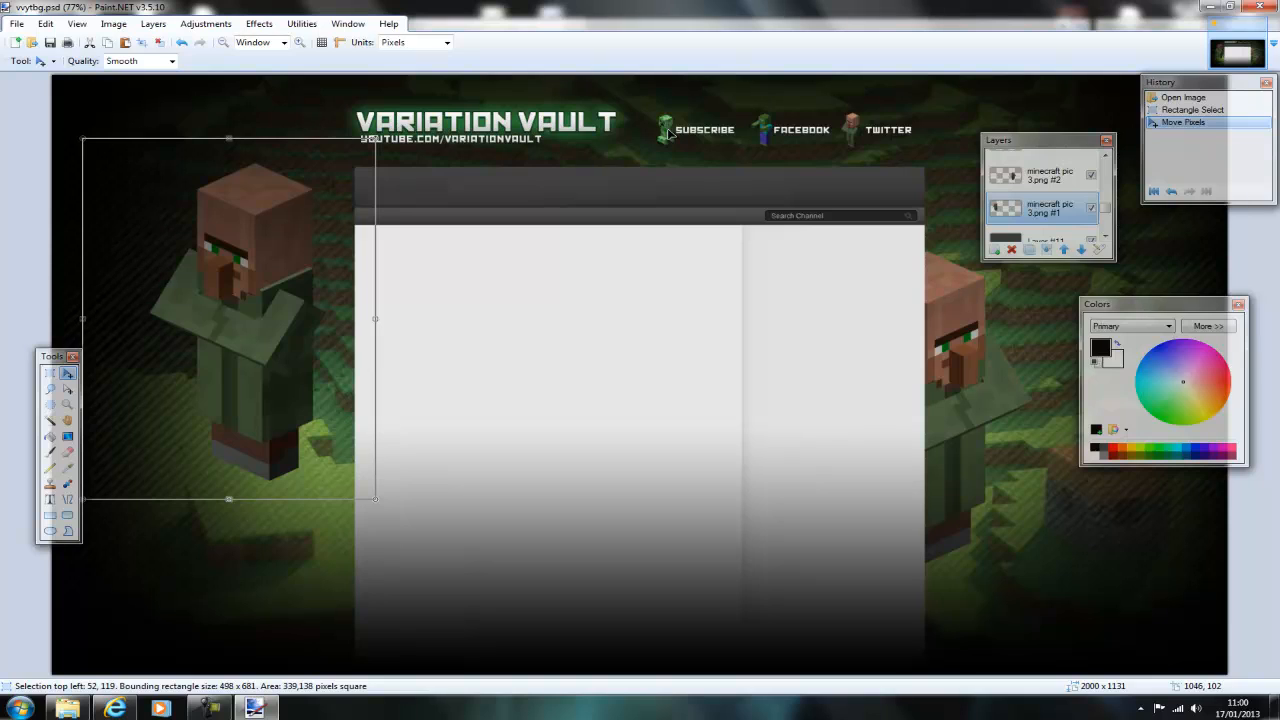
{"action": "mouse_move", "coordinate": [632, 176]}
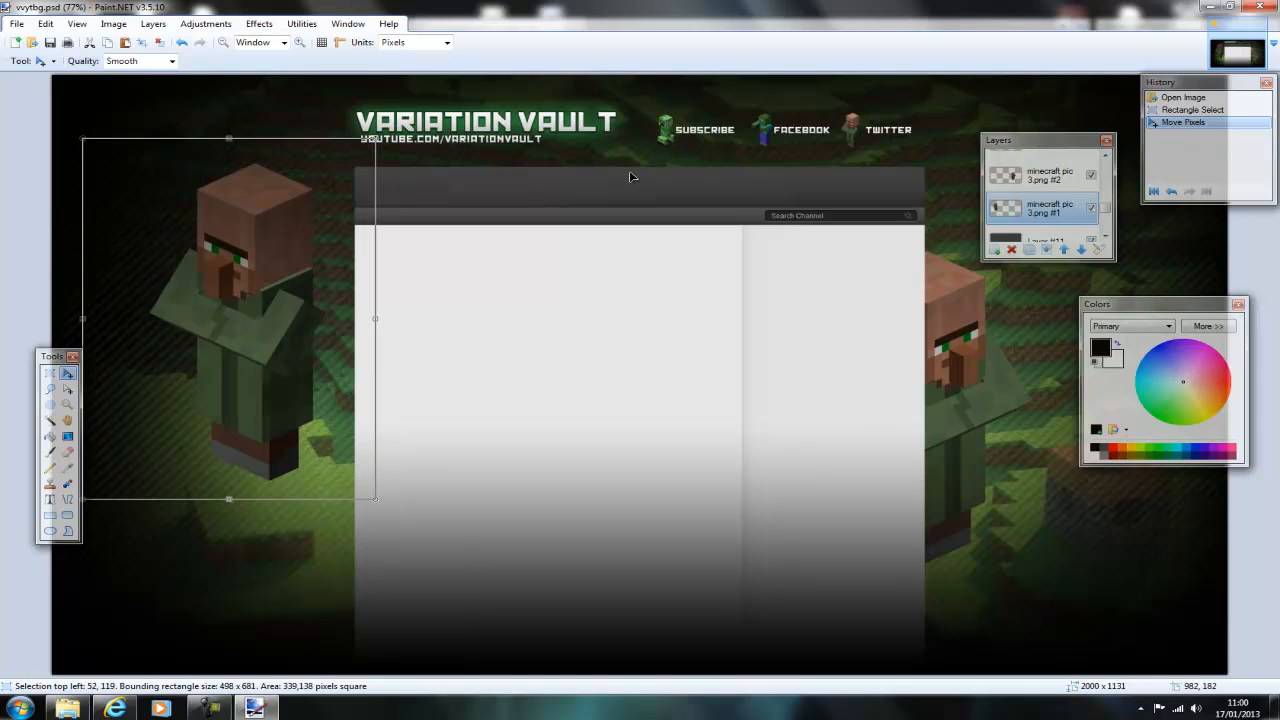